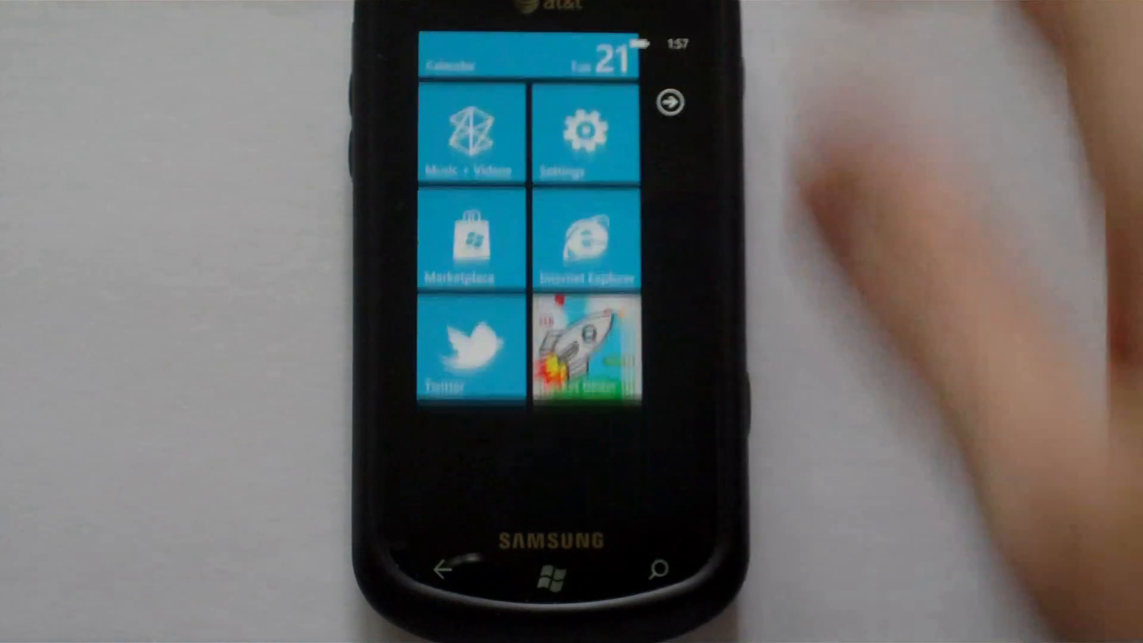
- Launch the Glider rocket game from its Start screen tile
click(576, 350)
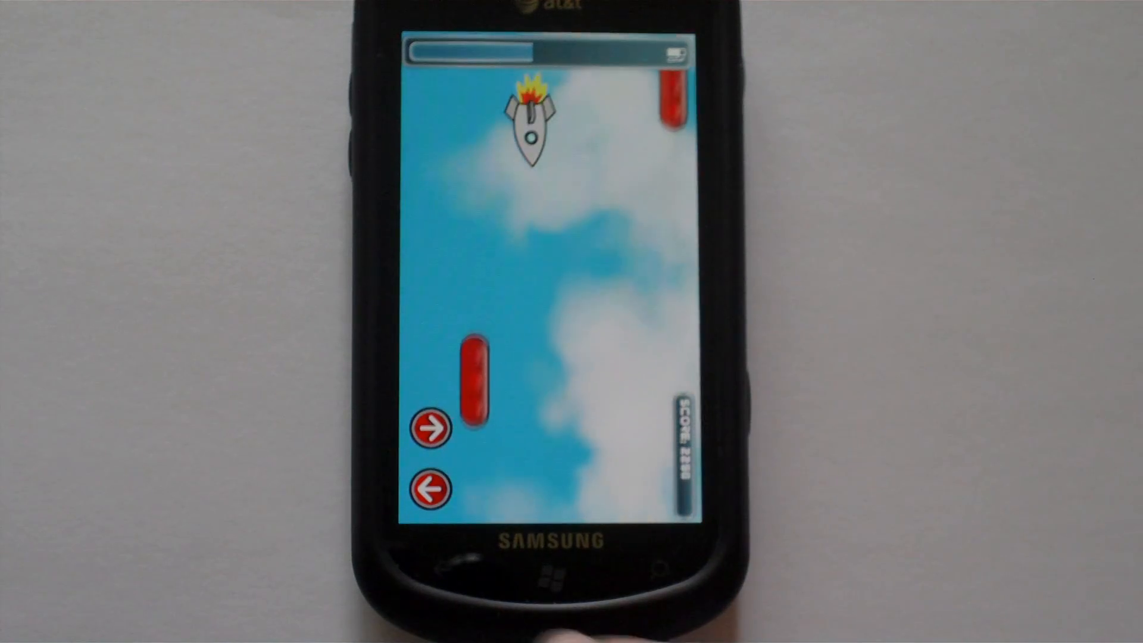
- Leave the game for the Start screen and launch Twitter from its tile
click(556, 574)
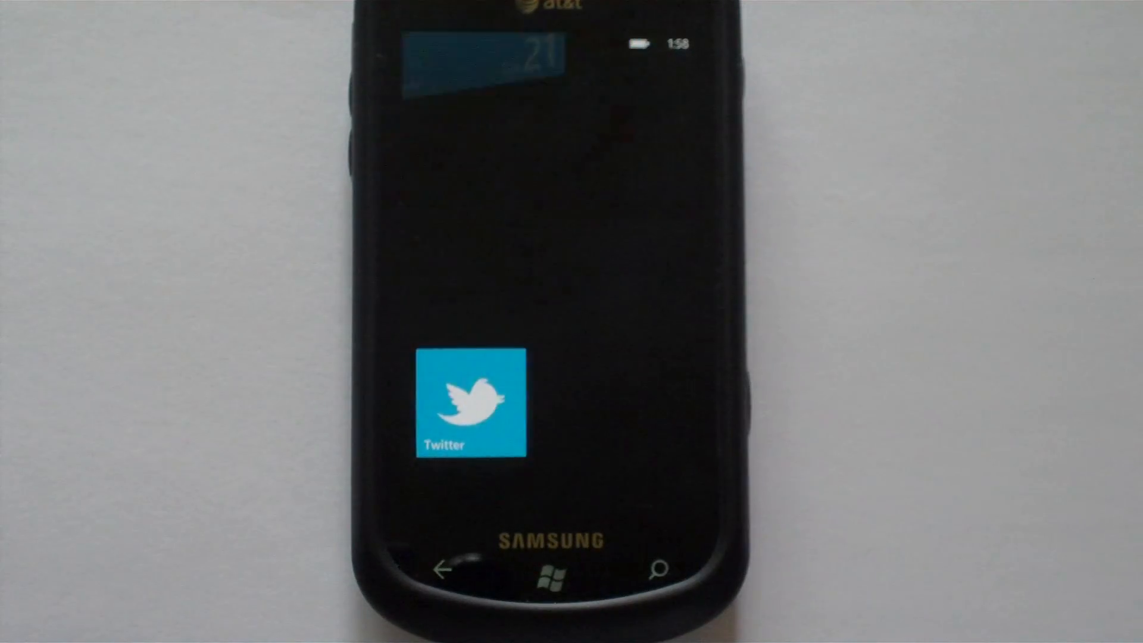
click(472, 406)
text(m)
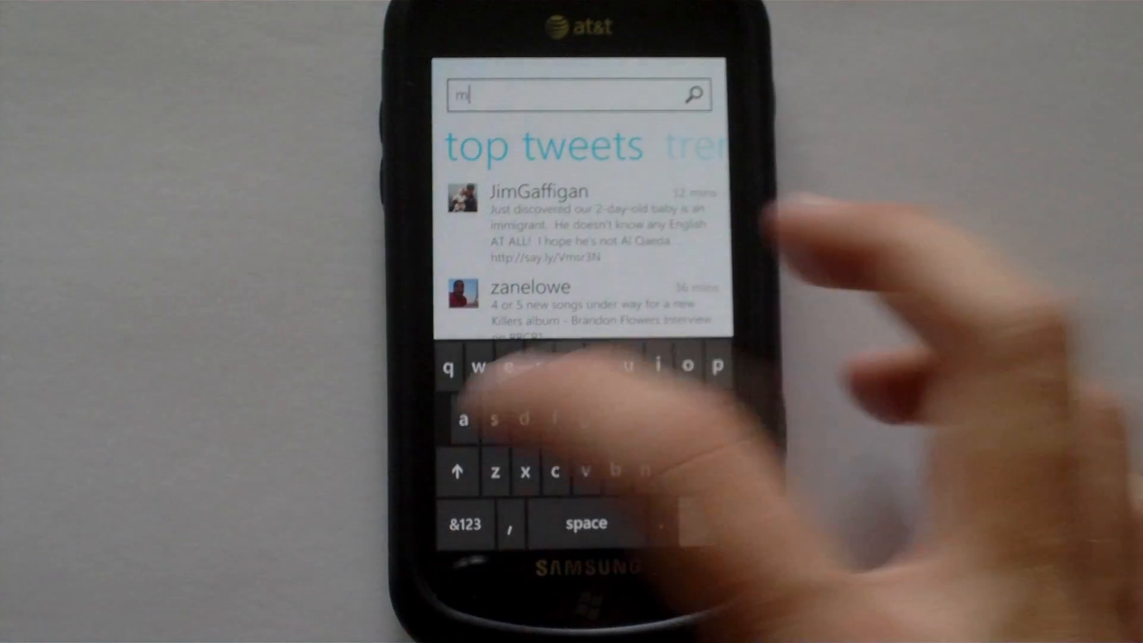
- Enter 'mango' into the Twitter search box
text(ang)
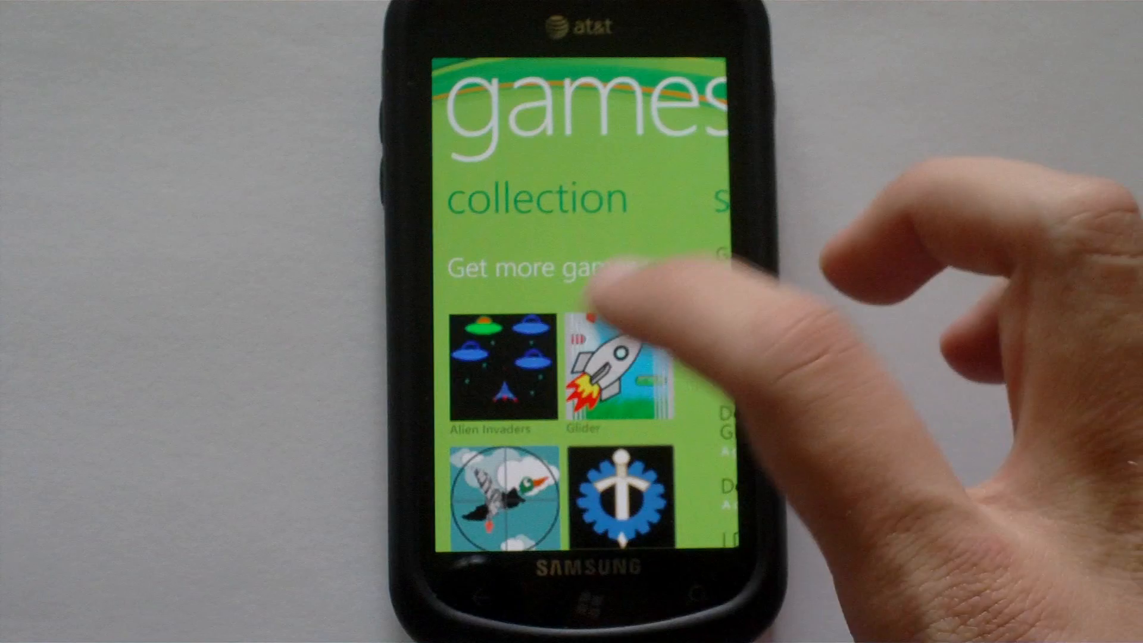
- Start the Glider game from the games collection
click(612, 368)
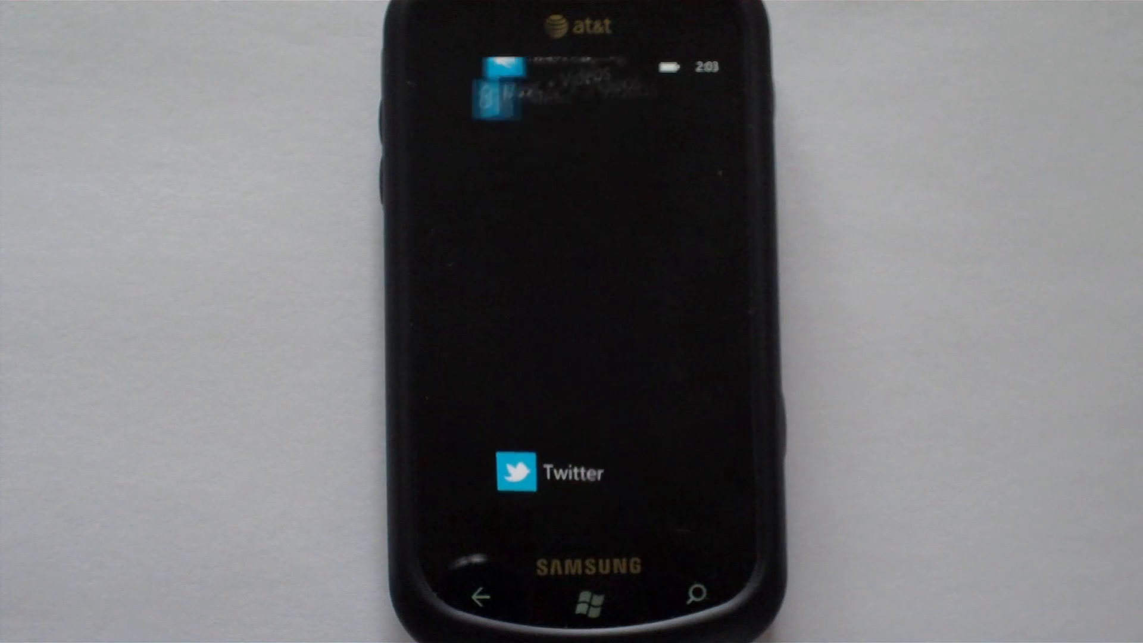
- Resume Twitter from the app list back to the mango search results
click(511, 470)
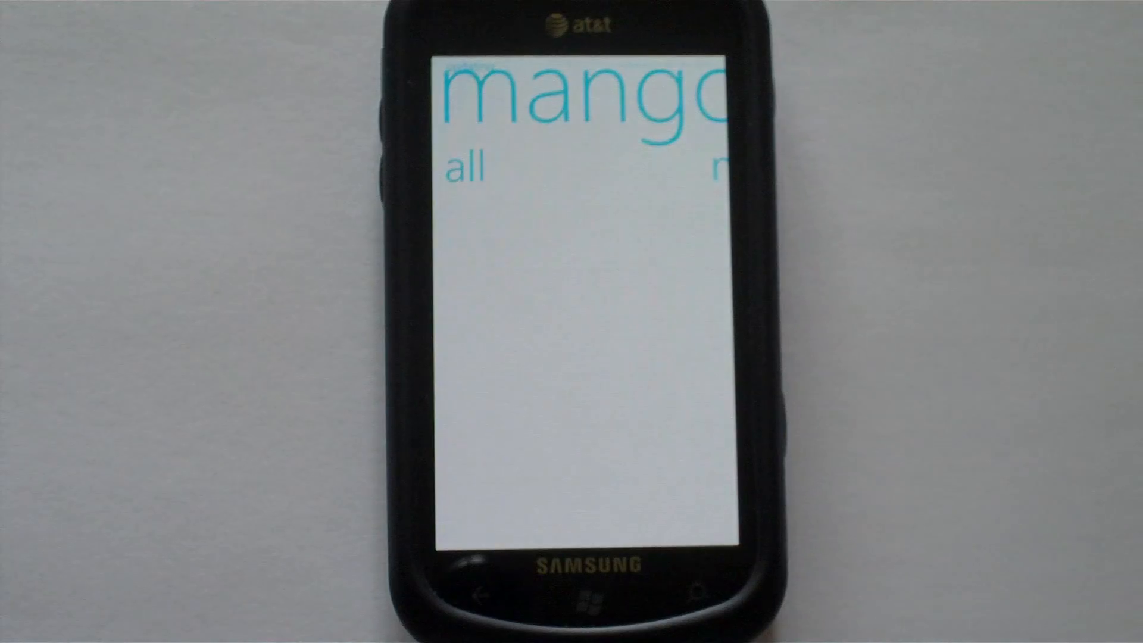